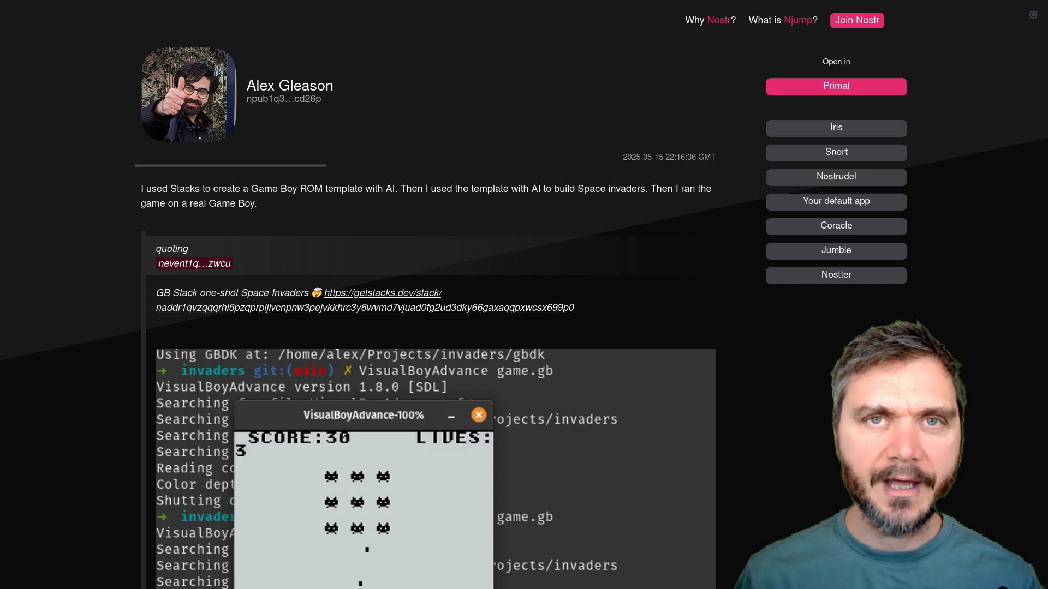
- Follow the getstacks.dev link to the Game Boy ROM Template stack page
left_click(382, 293)
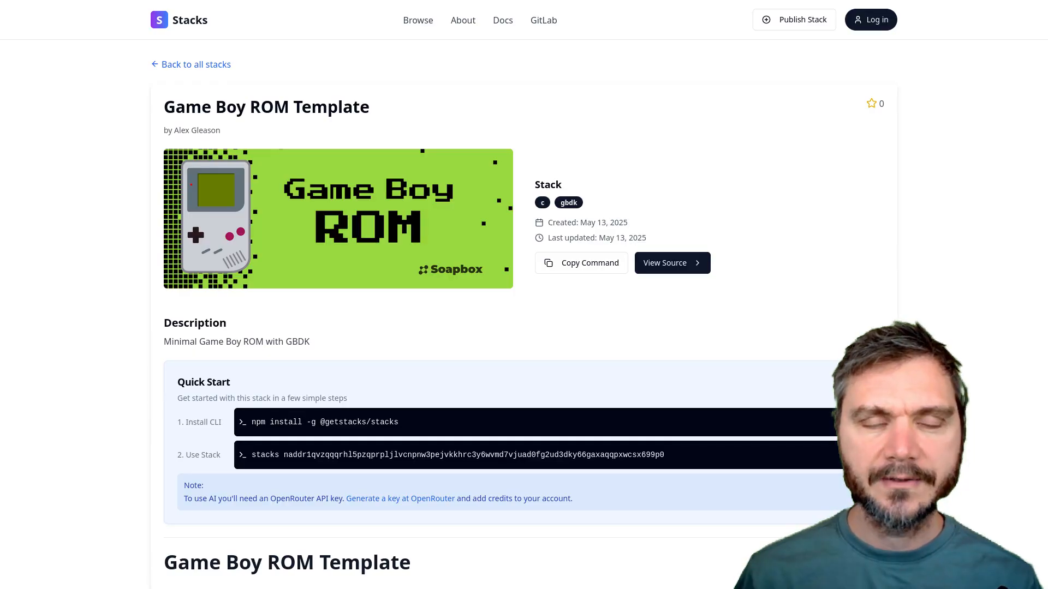
left_click(671, 263)
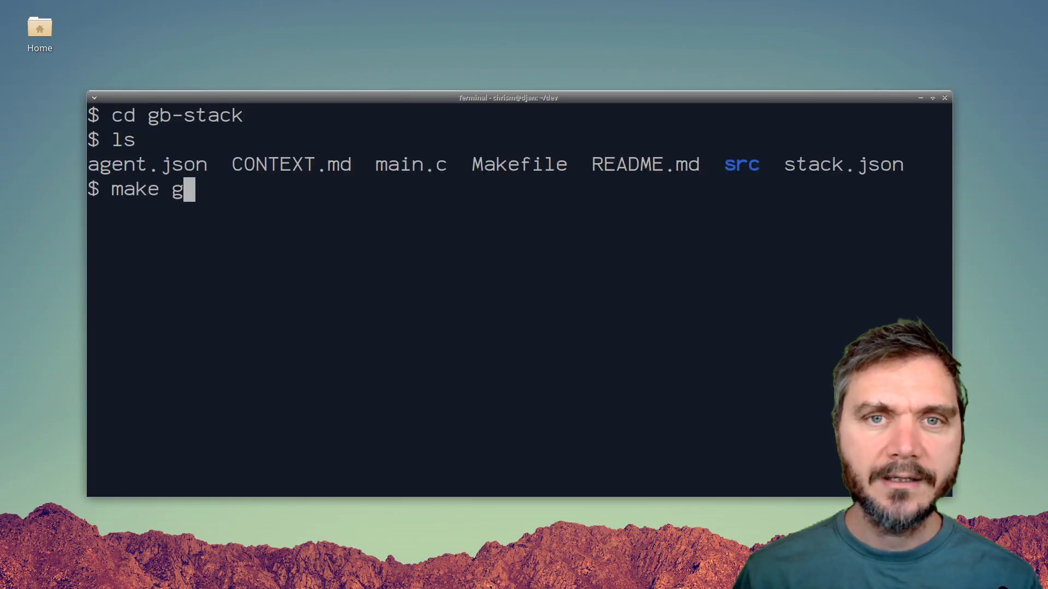
- Build game.gb with make, confirm it exists with ls, and try it in VisualBoyAdvance
key("Return")
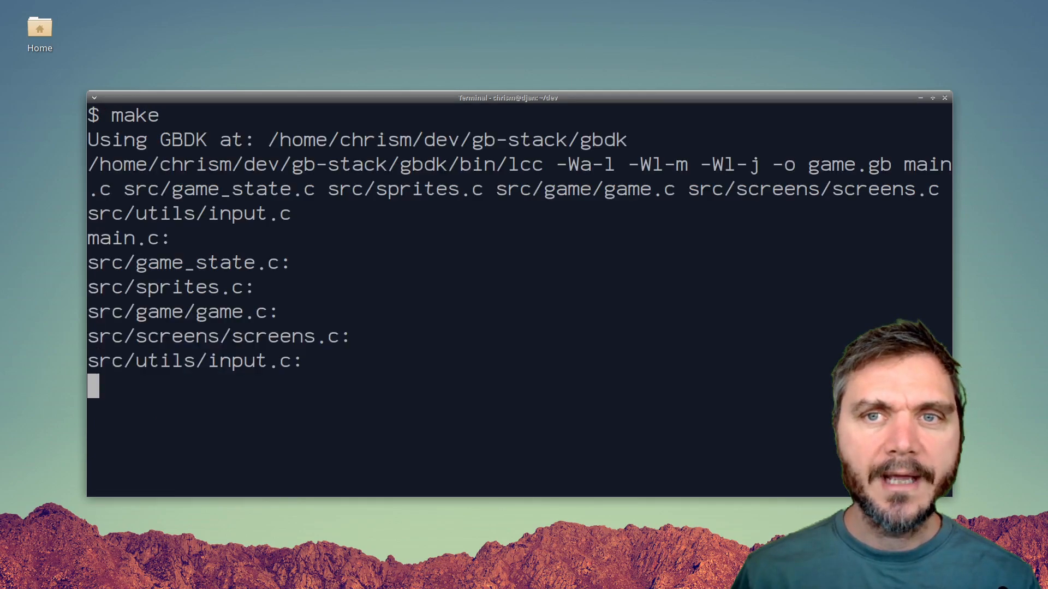
type("ls g")
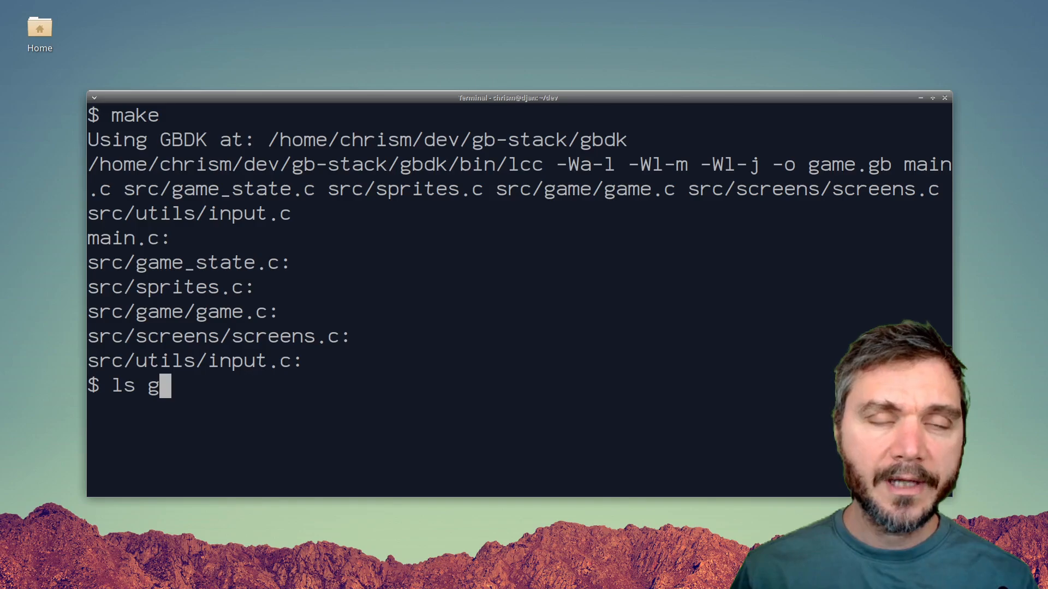
key("Return")
type("VisualBoyAdvance game.gb")
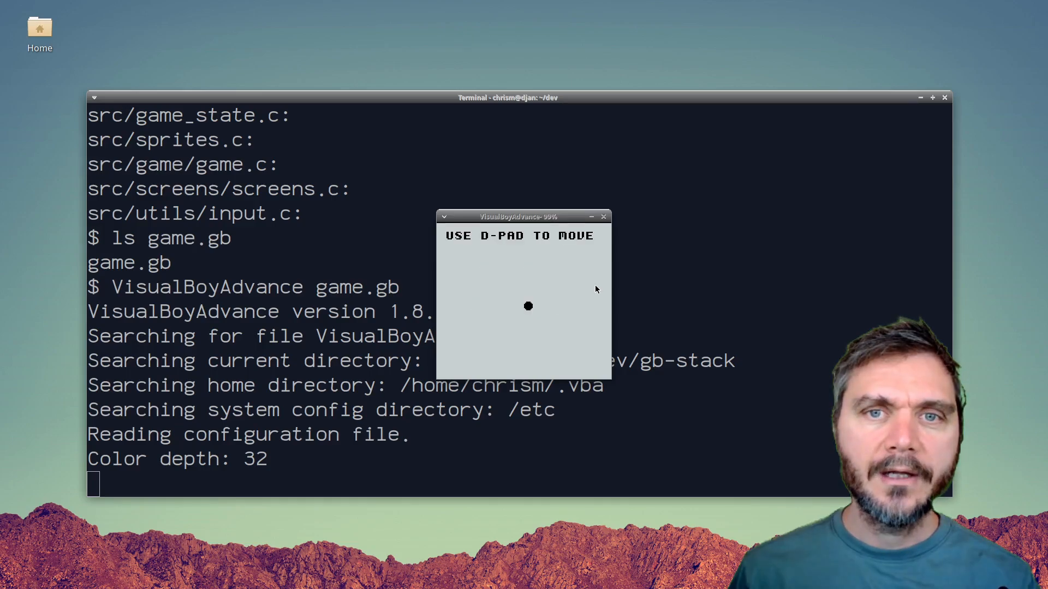
key("Up")
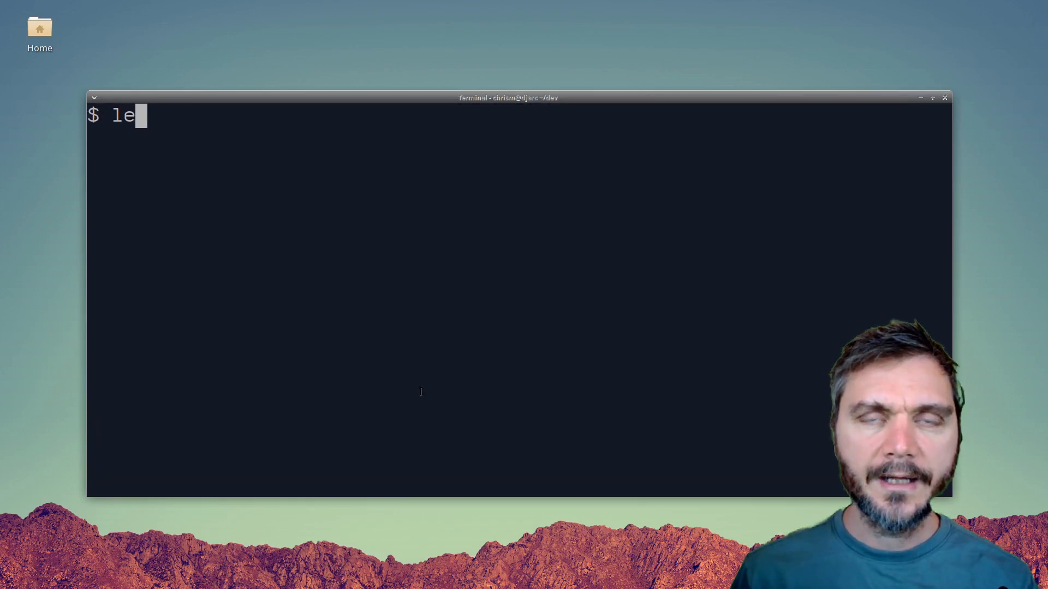
- Launch aider with CONTEXT.md read-only and the Makefile and src C files editable
type("aider --read CONTEXT.md Makefile src/*.[ch] src/**/*.[ch]")
key("Return")
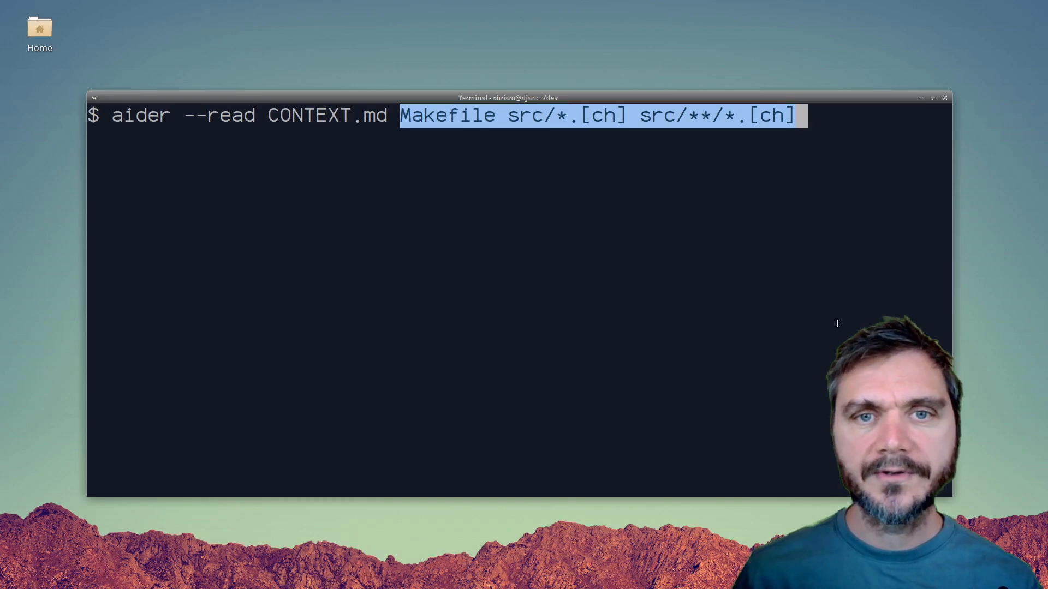
key("Return")
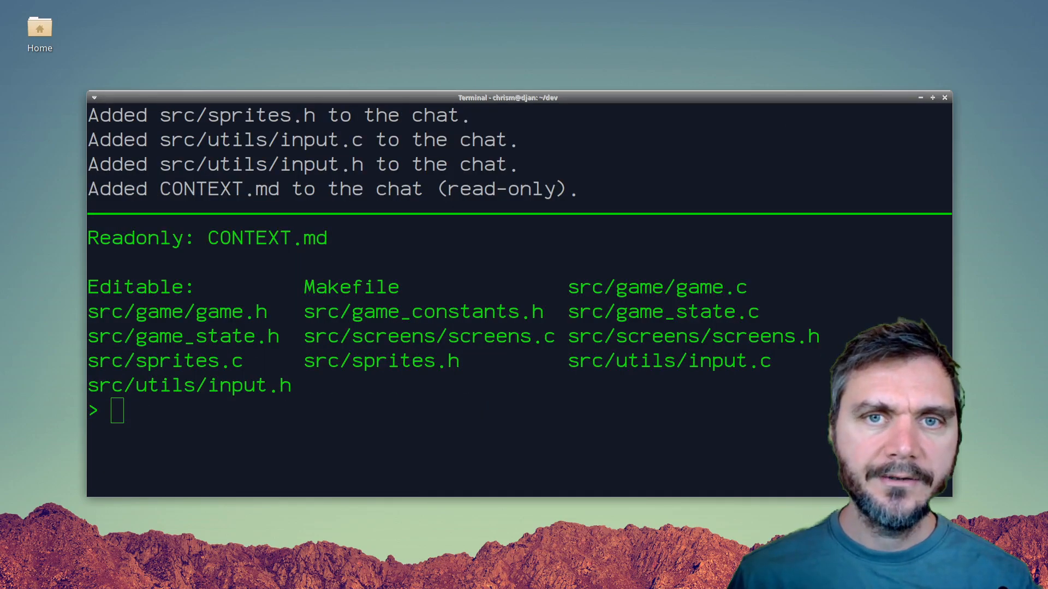
- Ask aider to modify the project into a simple breakout clone and review its edits
type("Please modify this project to create a simple breakout clone")
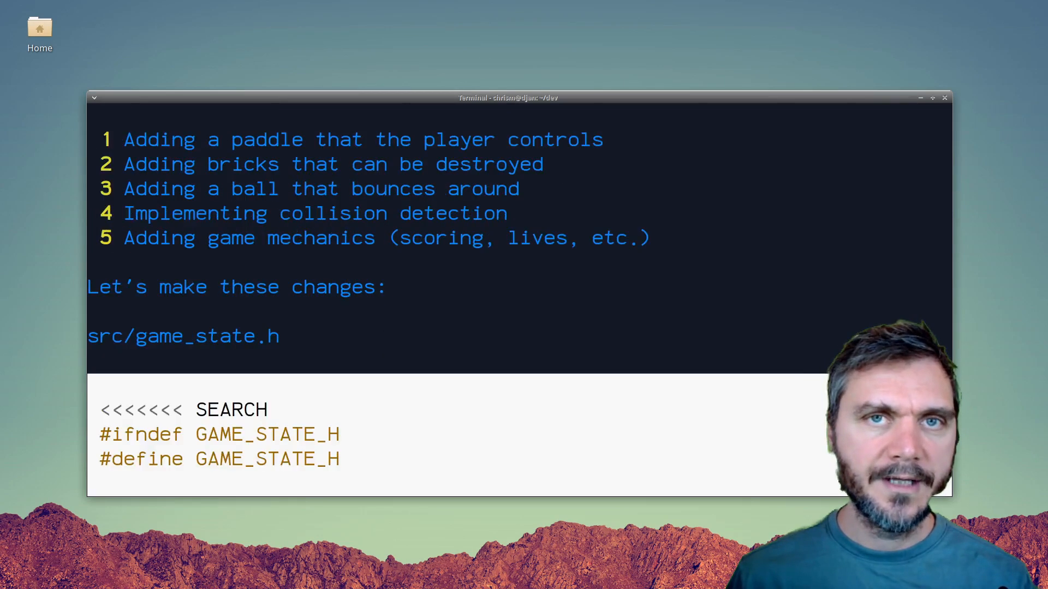
scroll("down", 3)
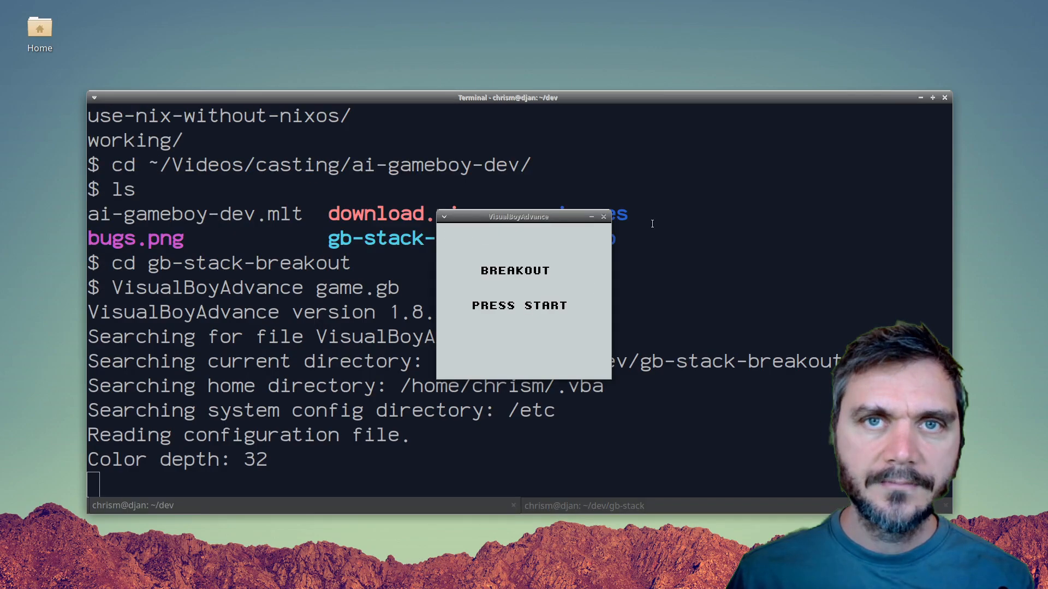
- Leave the Breakout title screen and return to the aider chat
key("Return")
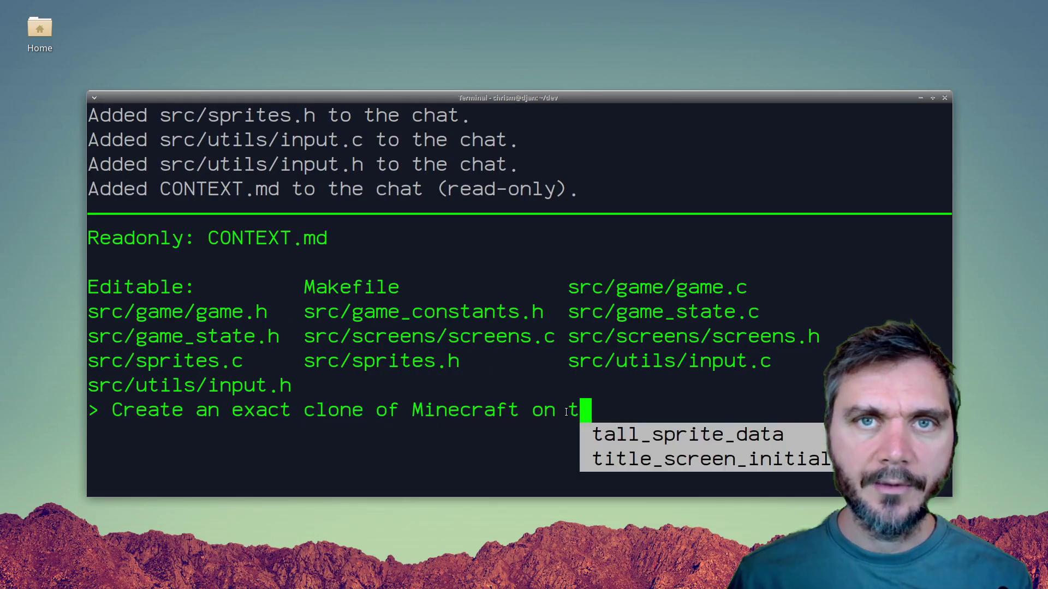
- Ask aider to make the ball and bricks look like skulls
type("he GAmeboy.")
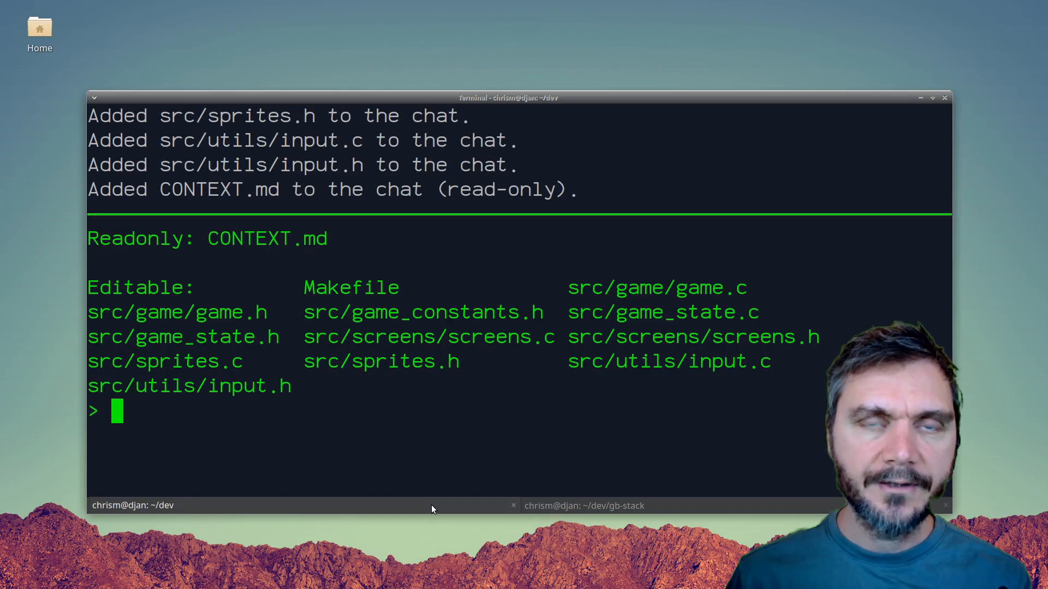
type("Please make the ball and all of the b")
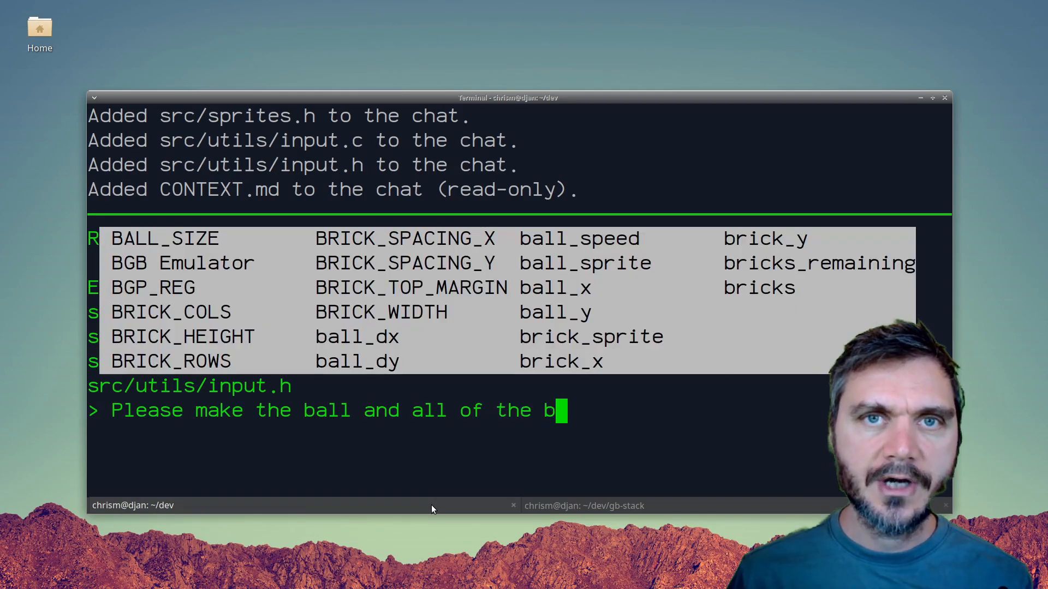
type("ricks look like skulls")
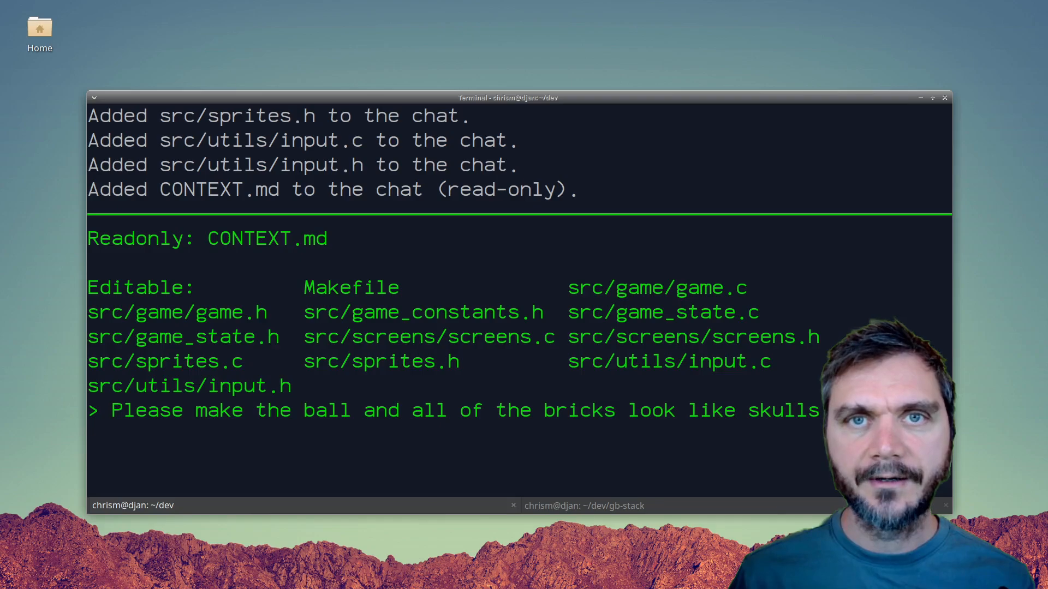
key("Return")
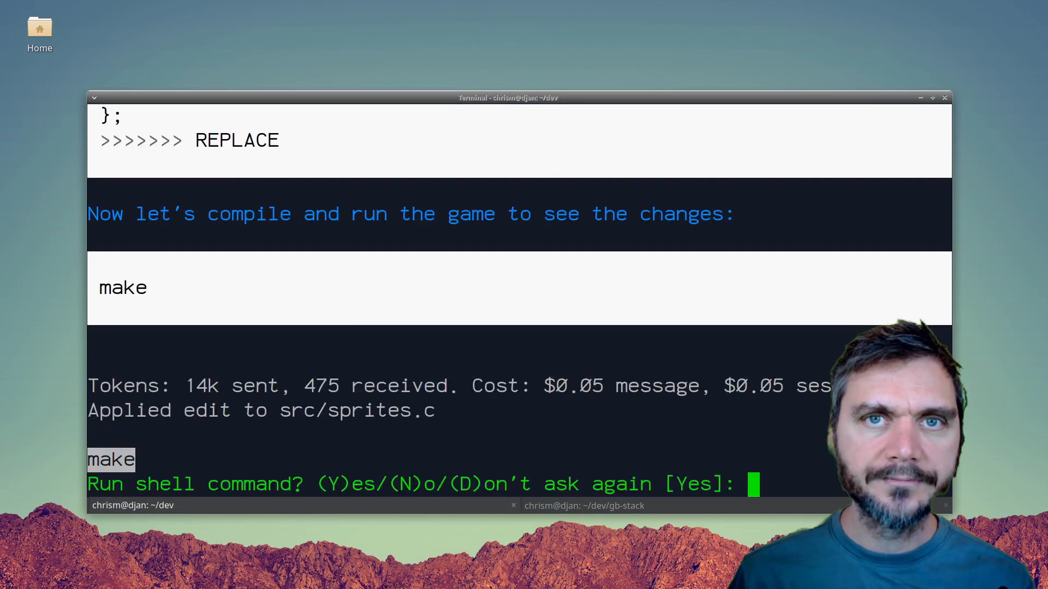
- Approve rebuilding the ROM with make and launch the skull Breakout in VisualBoyAdvance
key("Return")
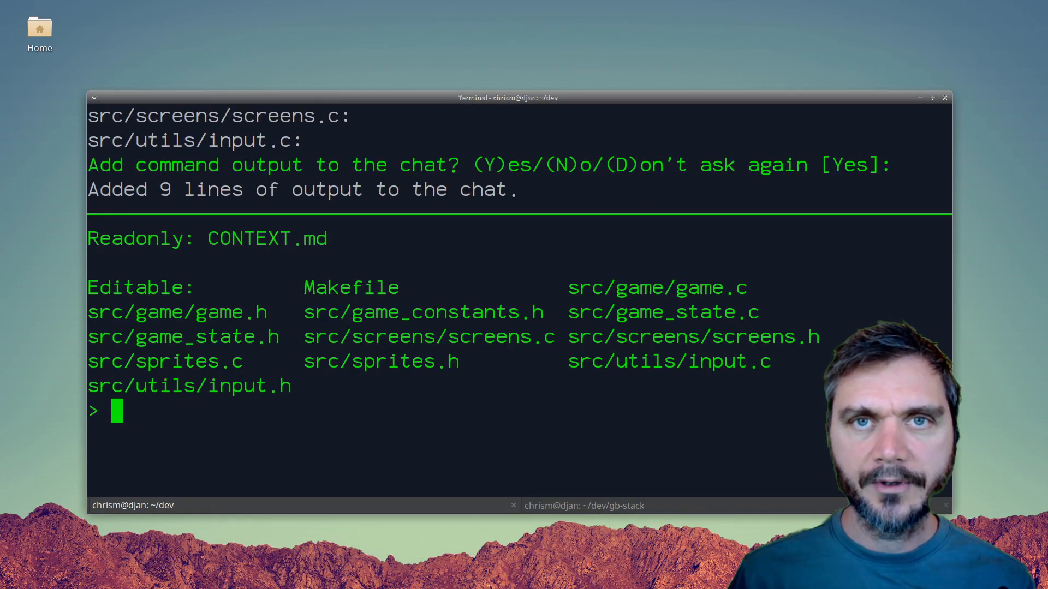
key("Return")
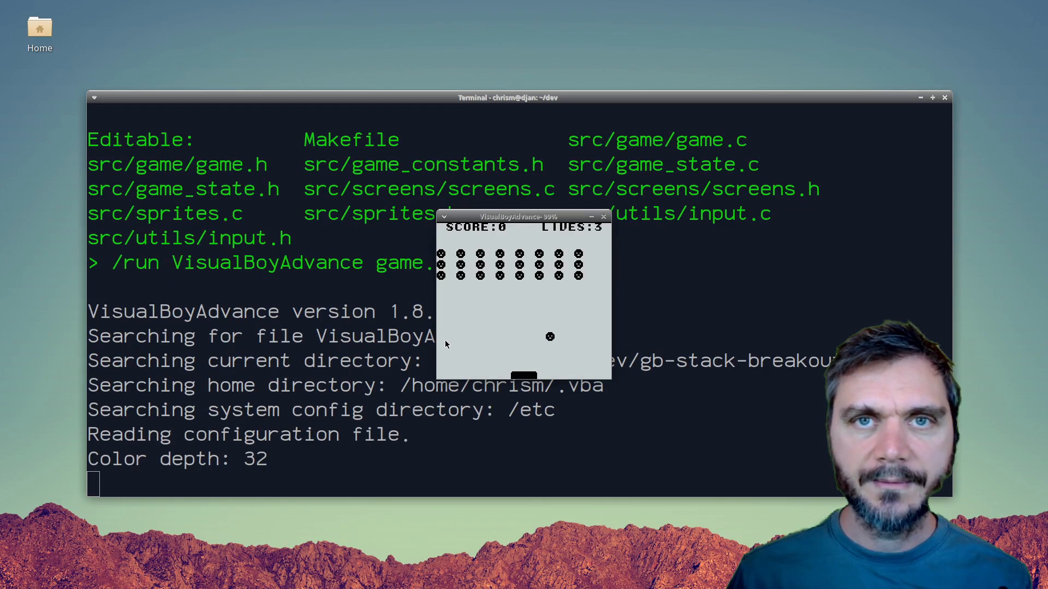